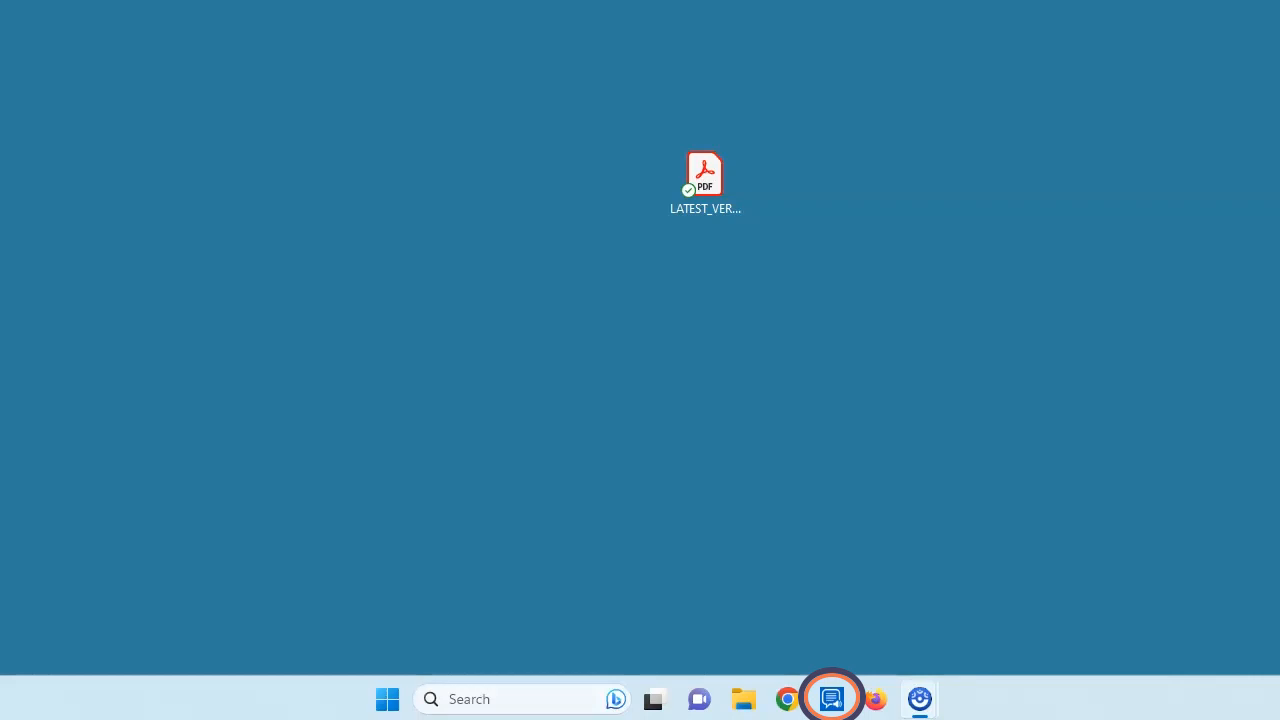
Step: Launch speakUp, keep Sophie - US English as the voice, adjust the speaking rate and play a test sample
{"action": "left_click", "coordinate": [832, 698]}
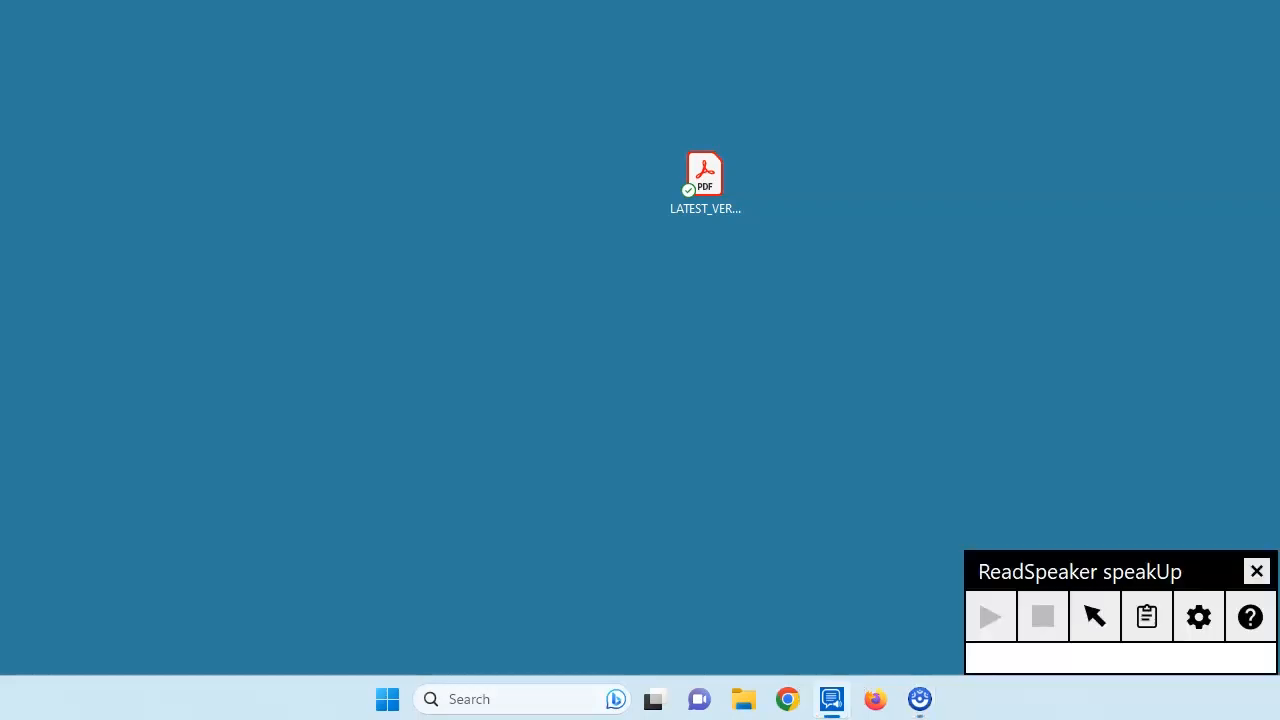
{"action": "left_click", "coordinate": [1198, 616]}
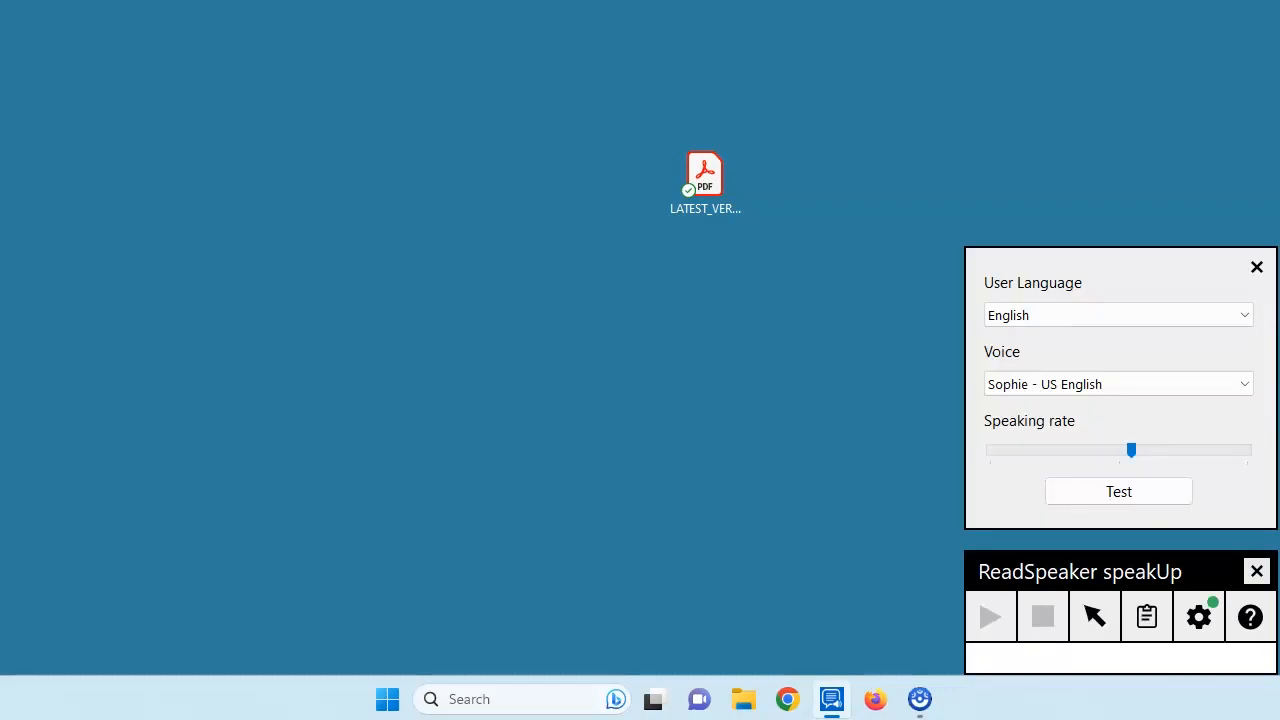
{"action": "left_click", "coordinate": [1116, 384]}
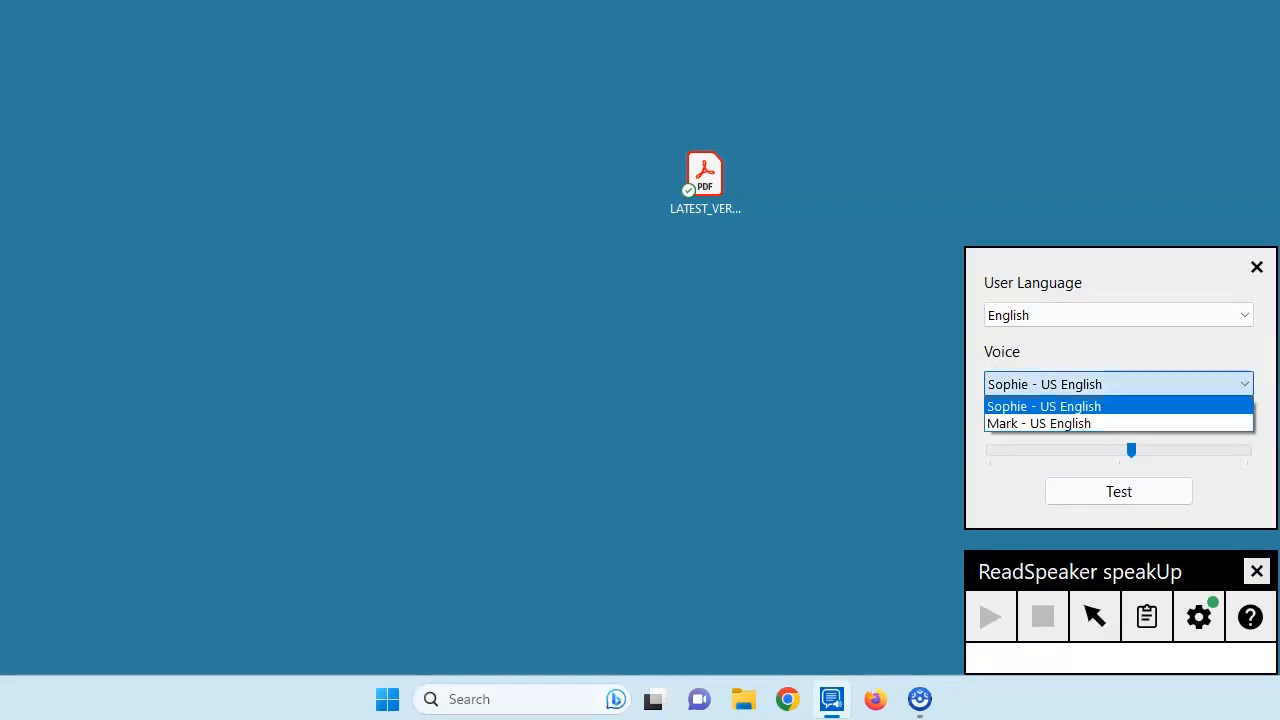
{"action": "left_click", "coordinate": [1044, 404]}
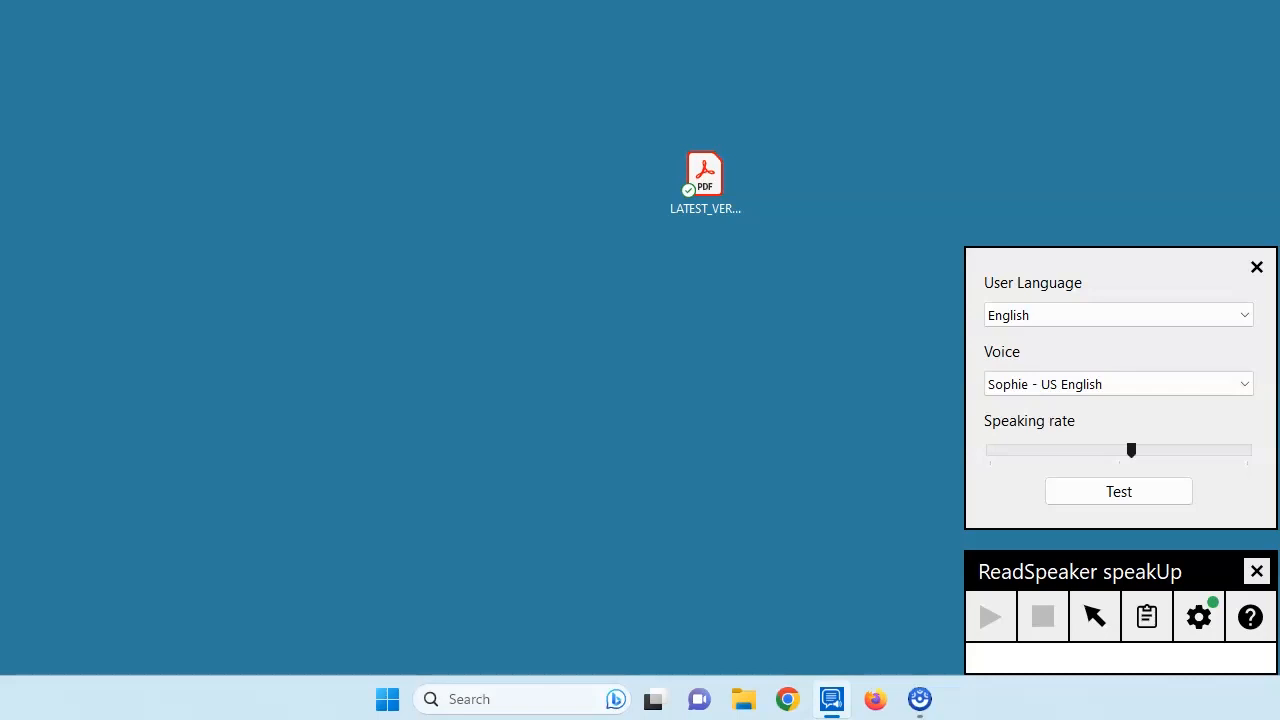
{"action": "left_click", "coordinate": [1118, 492]}
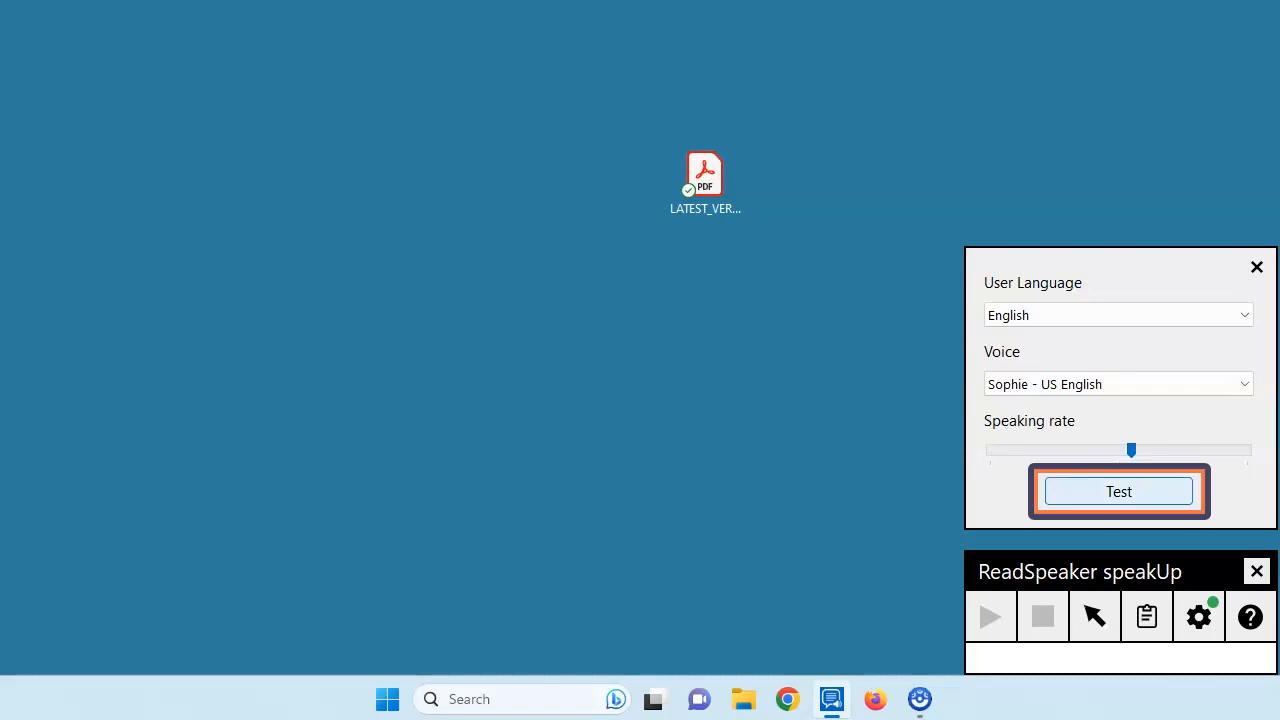
{"action": "left_click", "coordinate": [1256, 268]}
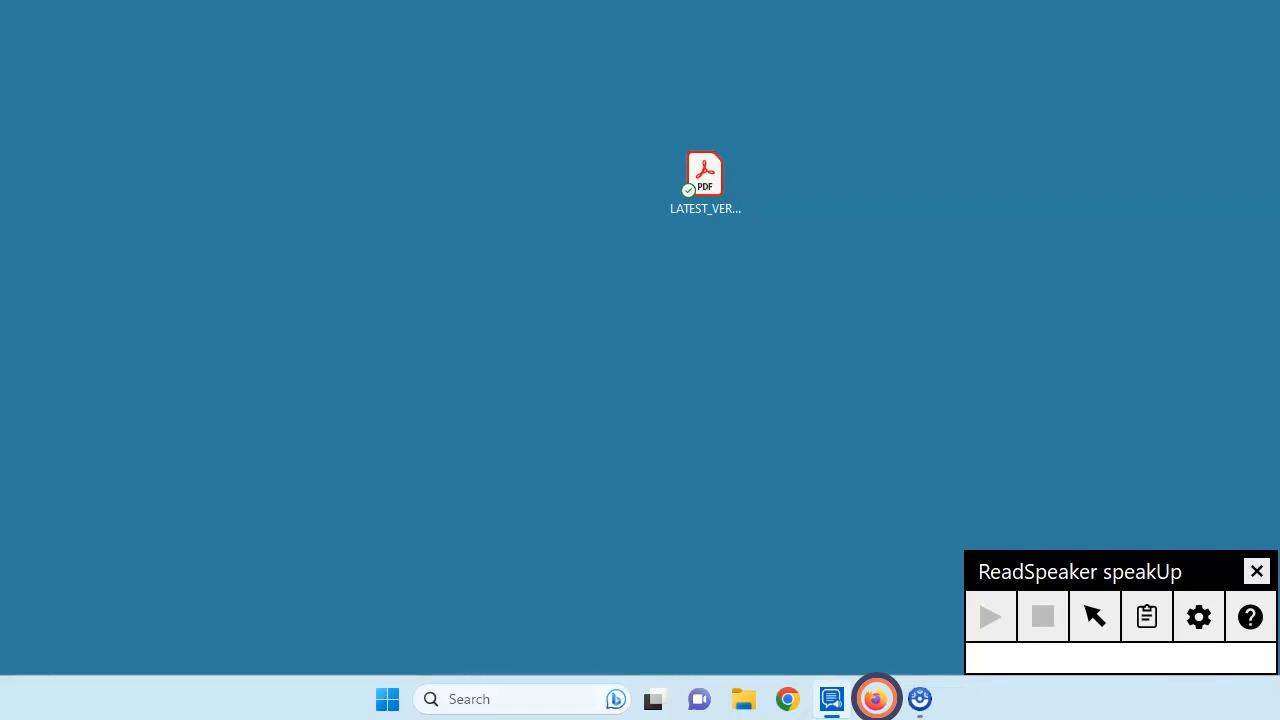
Step: Open the LATEST_VERSION PDF from the desktop with Firefox via Open with
{"action": "left_click", "coordinate": [704, 184]}
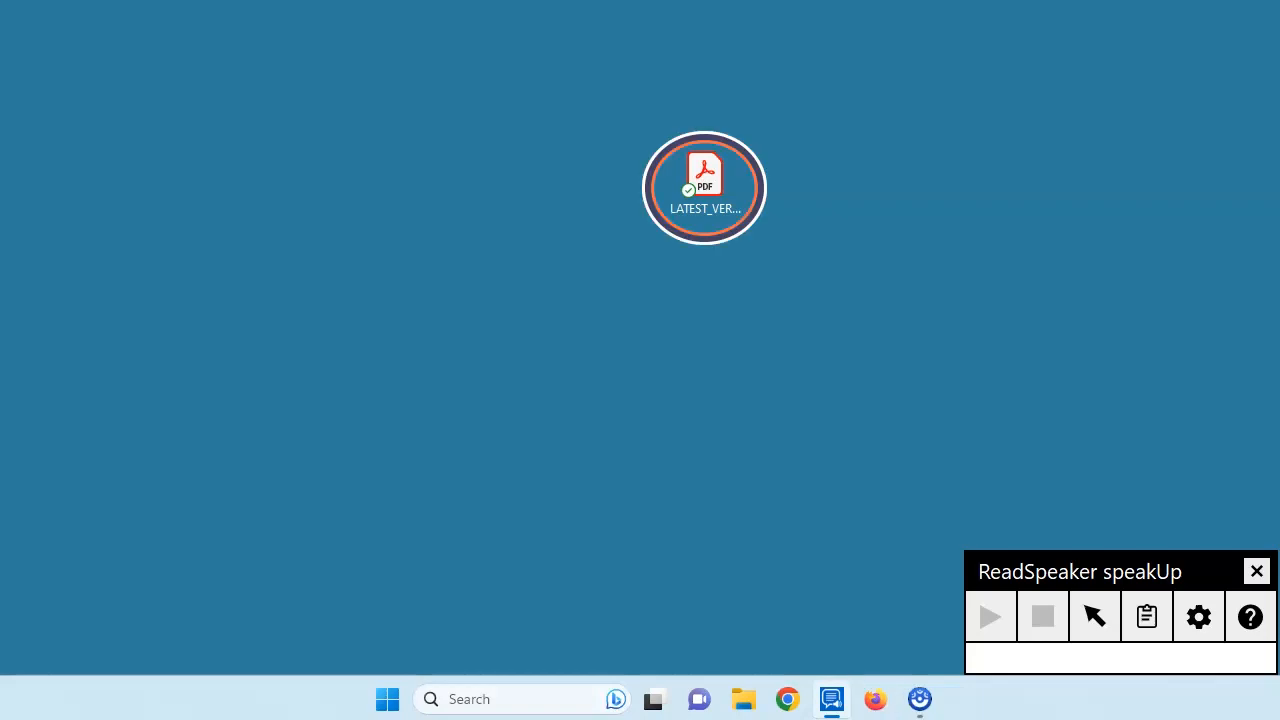
{"action": "right_click", "coordinate": [704, 188]}
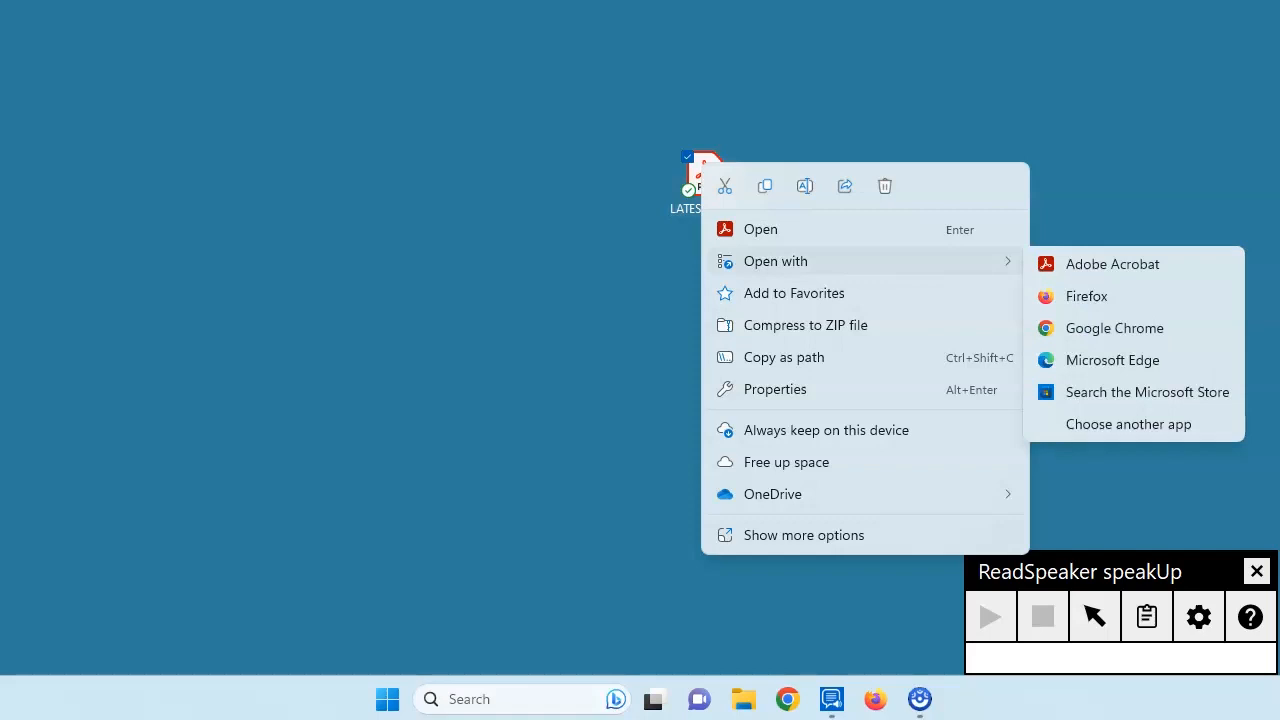
{"action": "left_click", "coordinate": [1086, 296]}
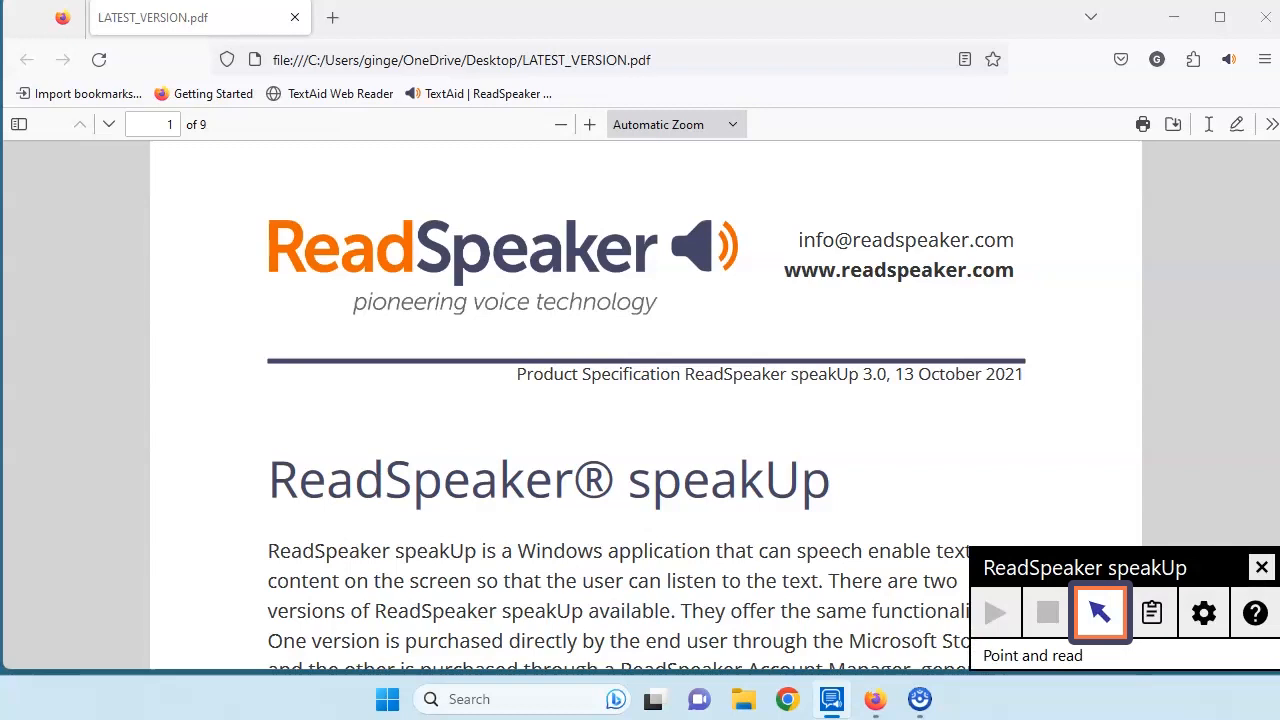
Step: Enable Point and read and copy the opening paragraph so speakUp reads it aloud
{"action": "left_click", "coordinate": [1152, 612]}
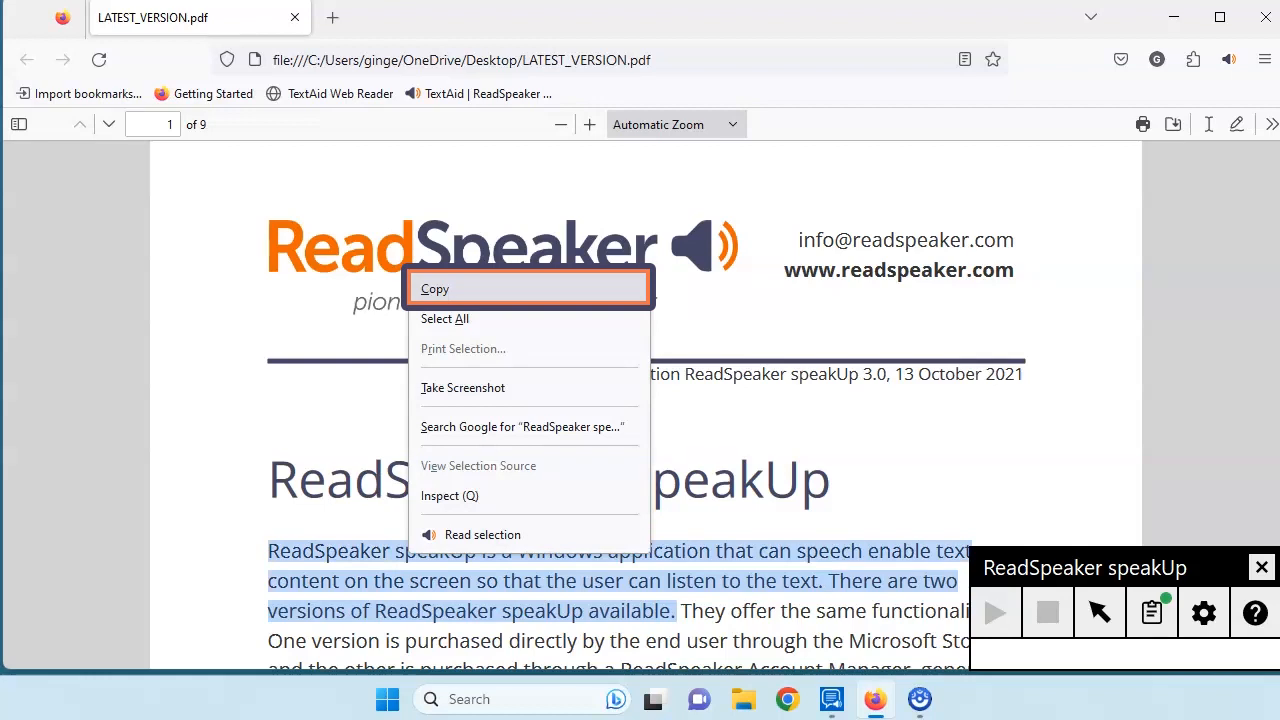
{"action": "left_click", "coordinate": [482, 534]}
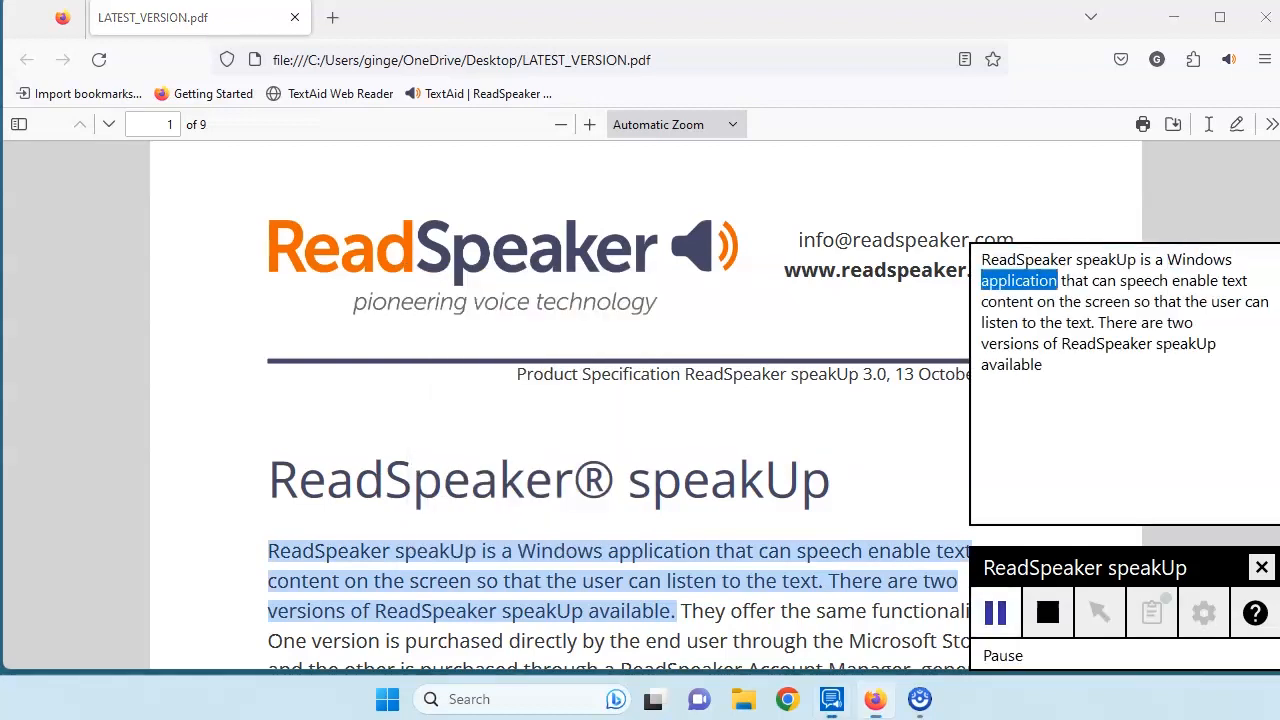
{"action": "mouse_move", "coordinate": [996, 612]}
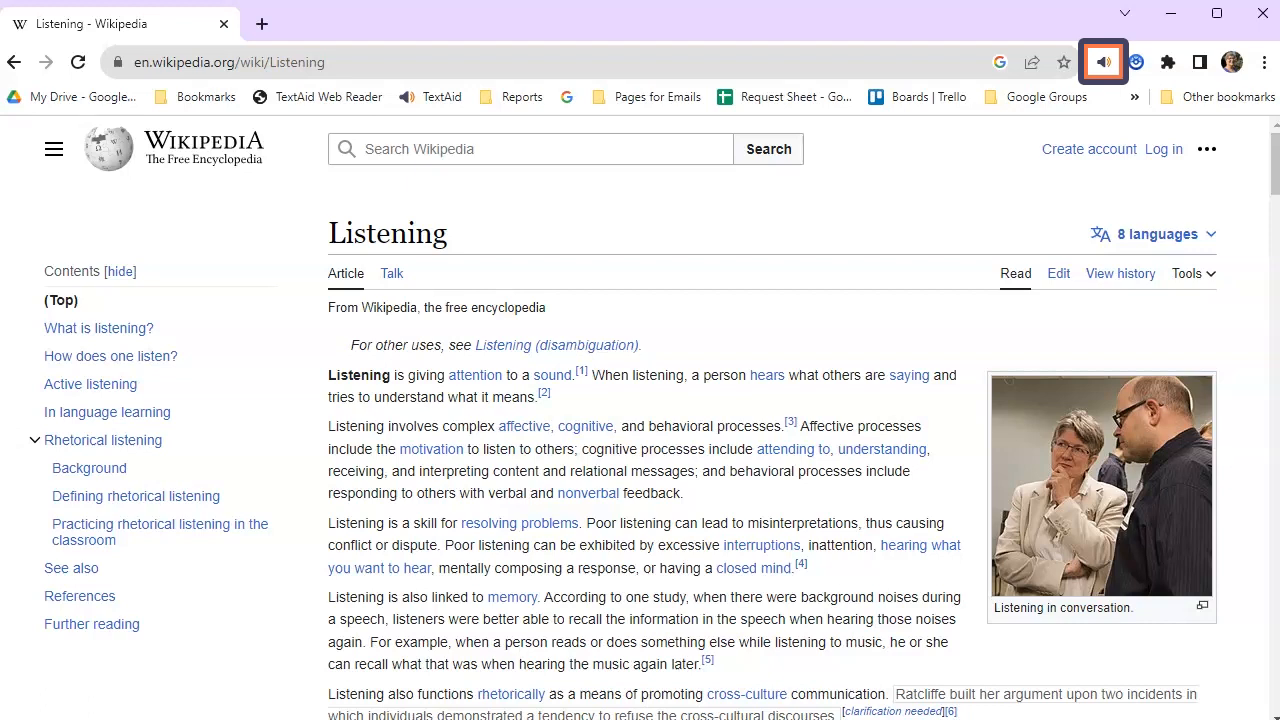
Step: Listen to the selected memory sentence with TextAid, save 106% reading speed and play it
{"action": "left_click", "coordinate": [1104, 62]}
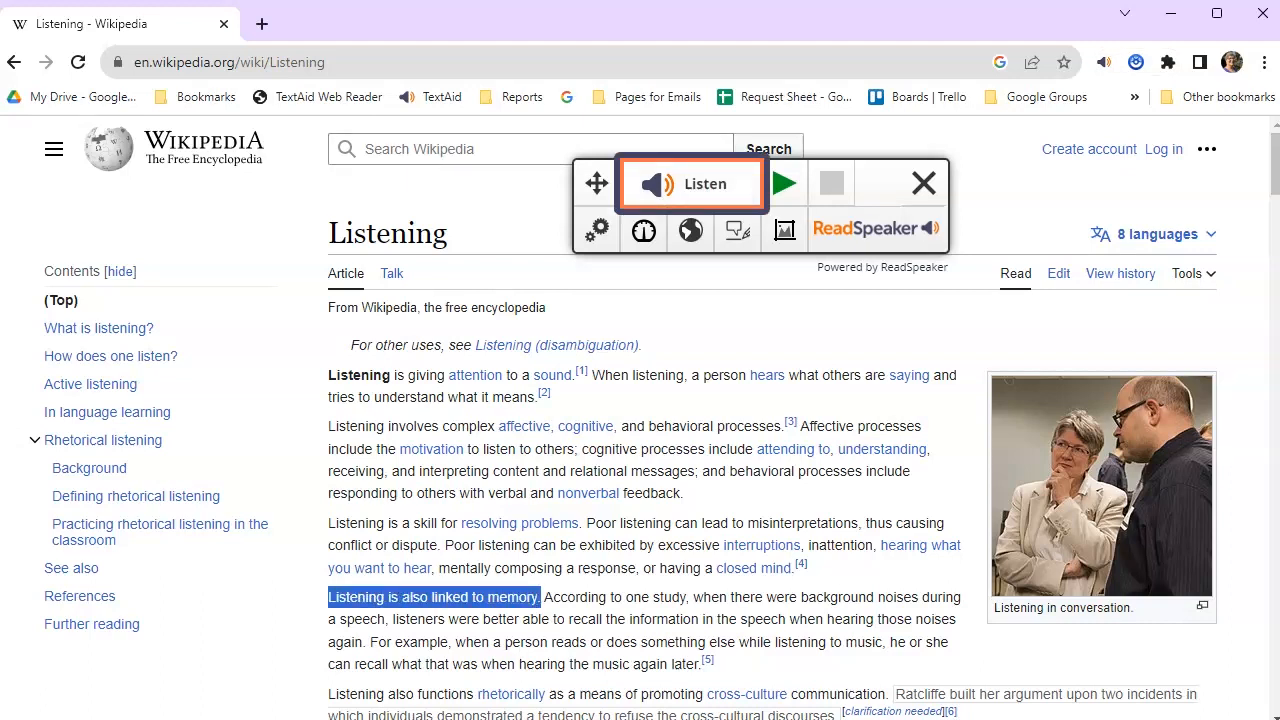
{"action": "left_click", "coordinate": [704, 184]}
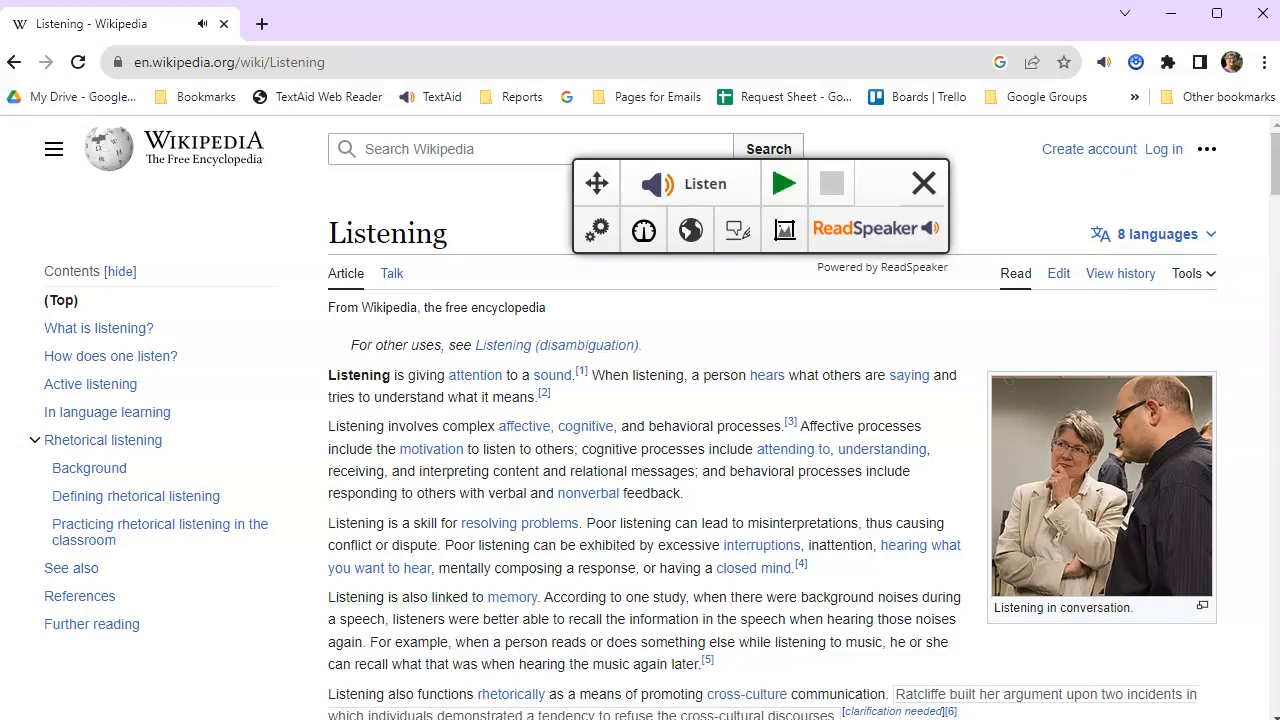
{"action": "left_click", "coordinate": [596, 228]}
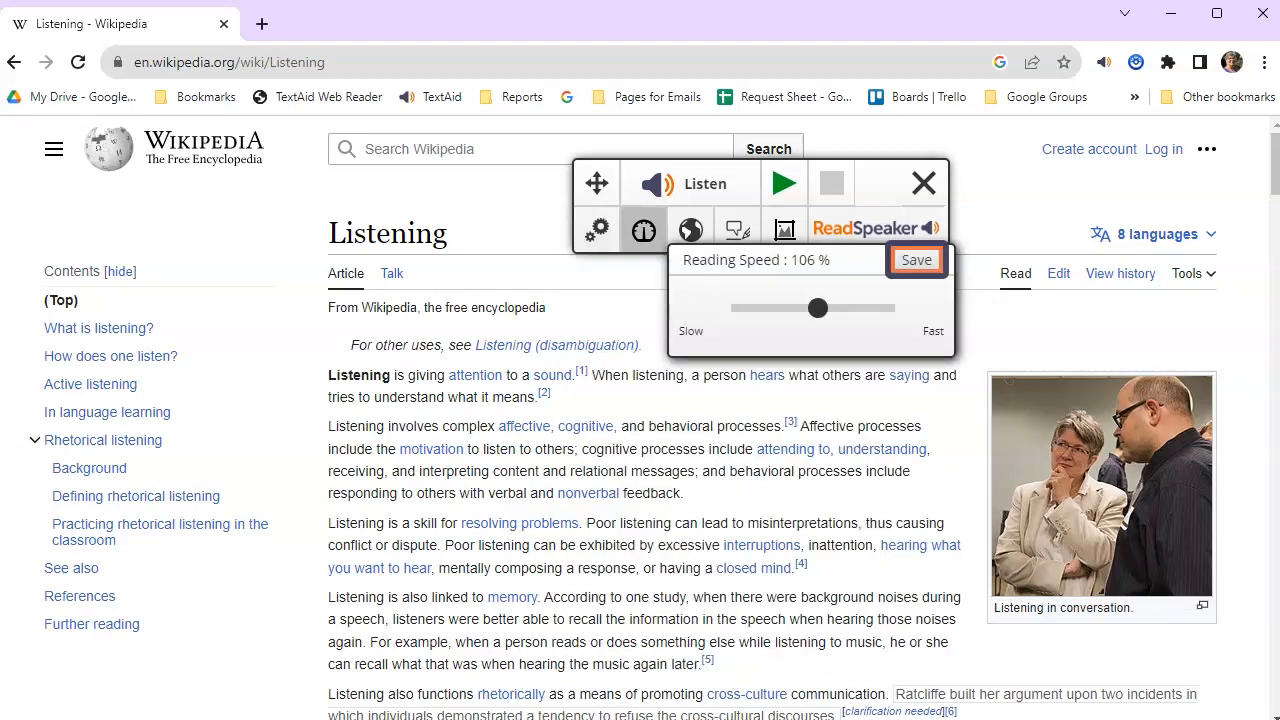
{"action": "left_click", "coordinate": [690, 228]}
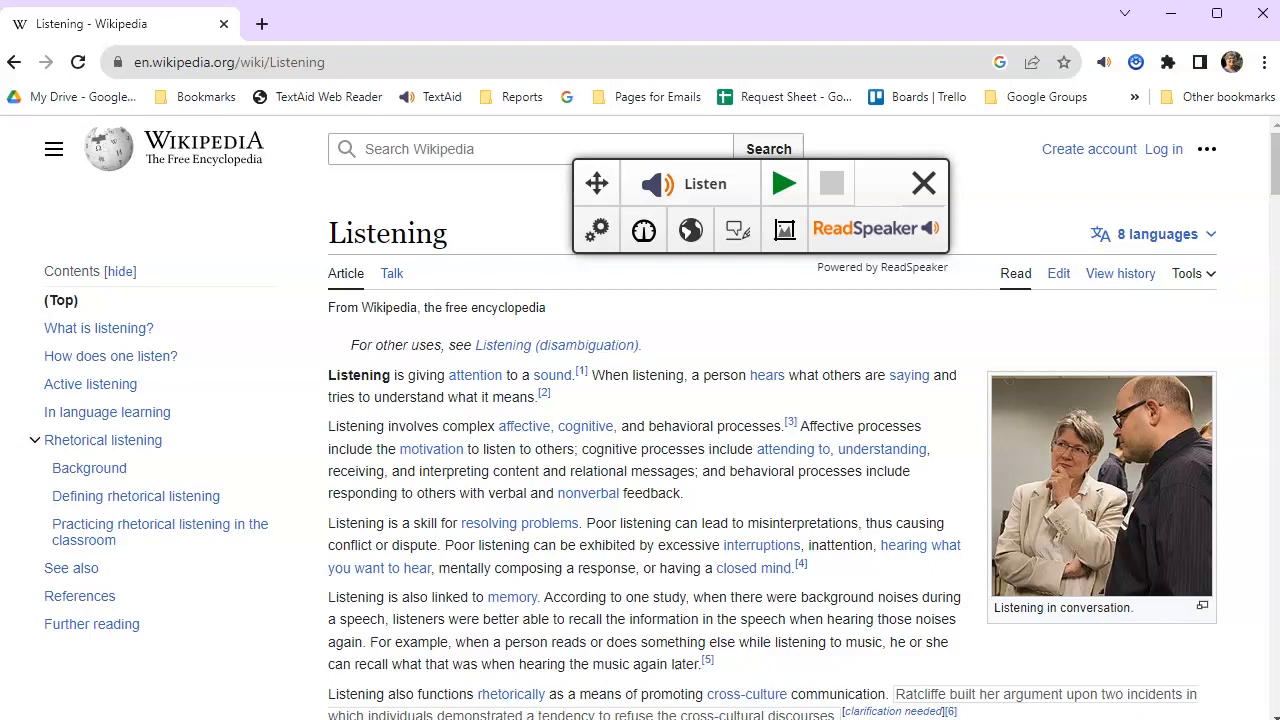
{"action": "left_click", "coordinate": [784, 184]}
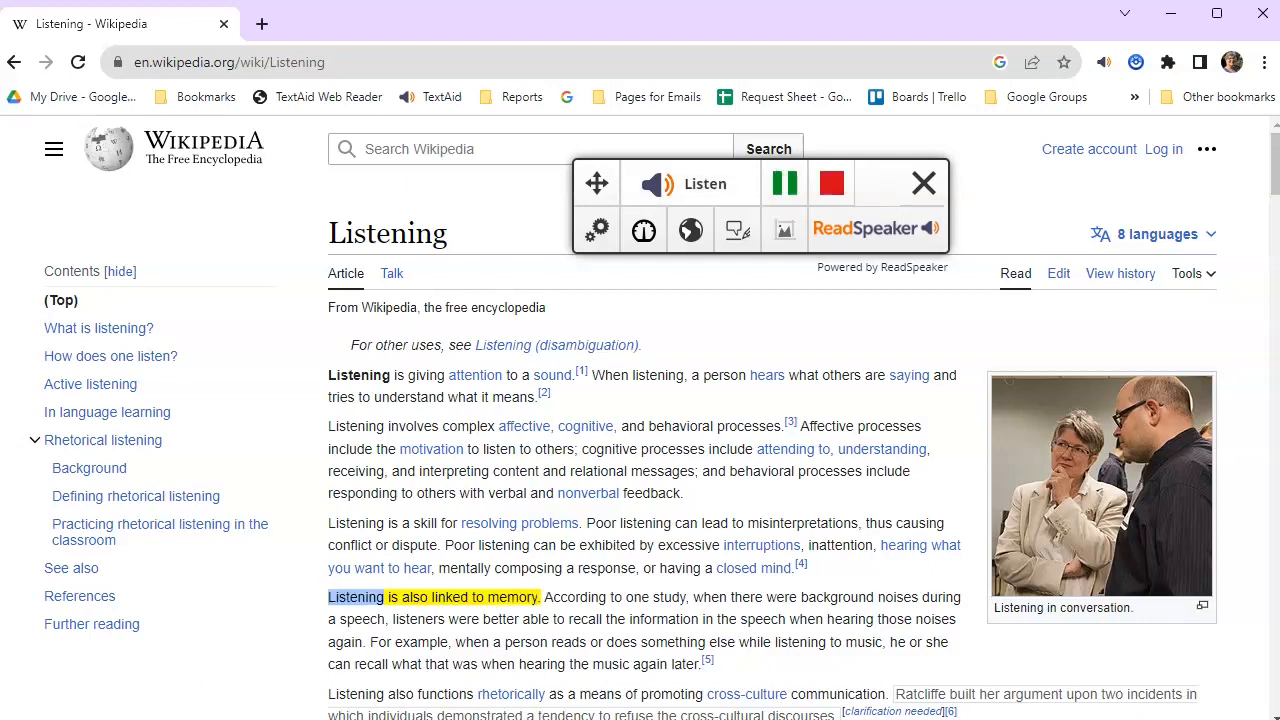
Step: Upload LATEST_VERSION from the desktop into the TextAid document library
{"action": "left_click", "coordinate": [704, 184]}
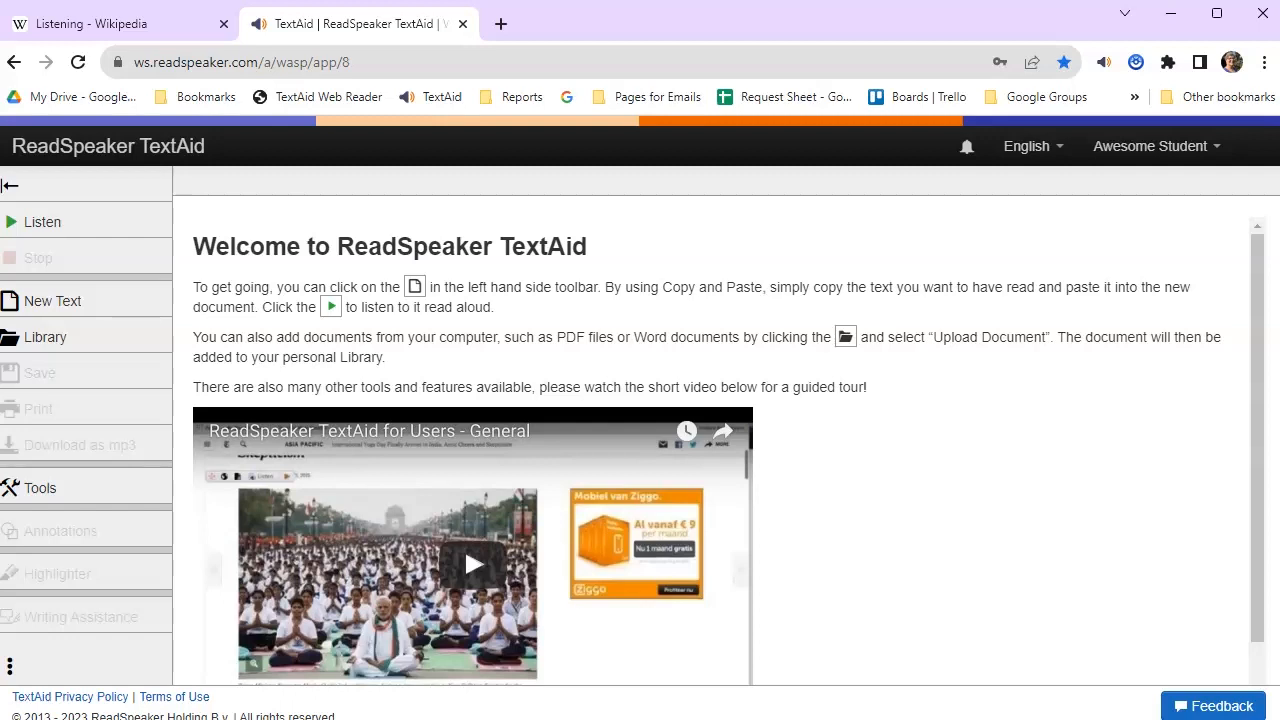
{"action": "mouse_move", "coordinate": [44, 336]}
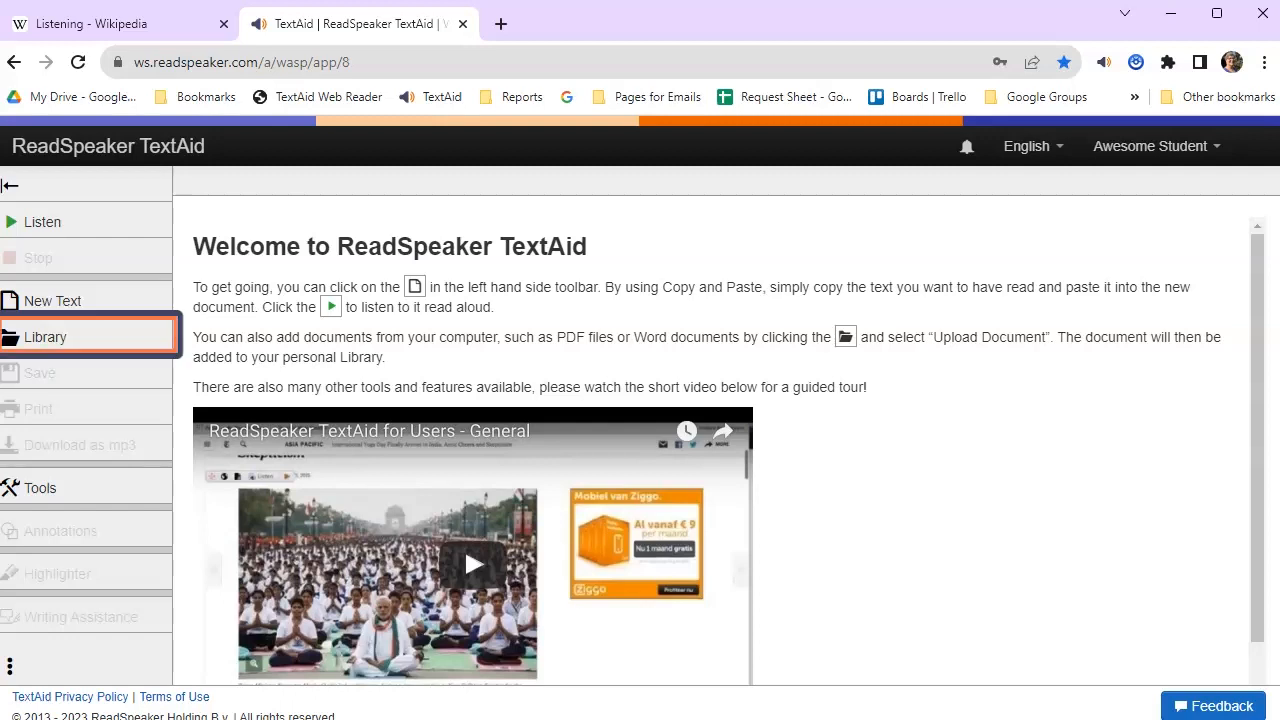
{"action": "left_click", "coordinate": [44, 336]}
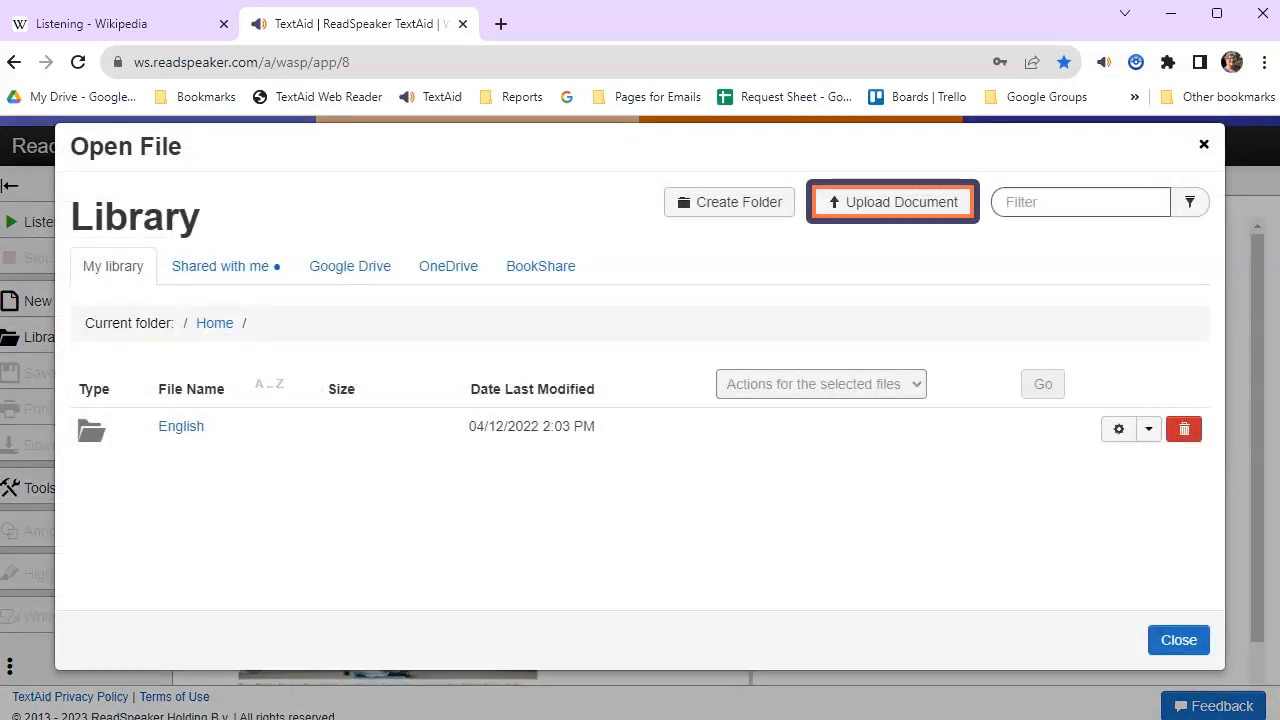
{"action": "left_click", "coordinate": [892, 200]}
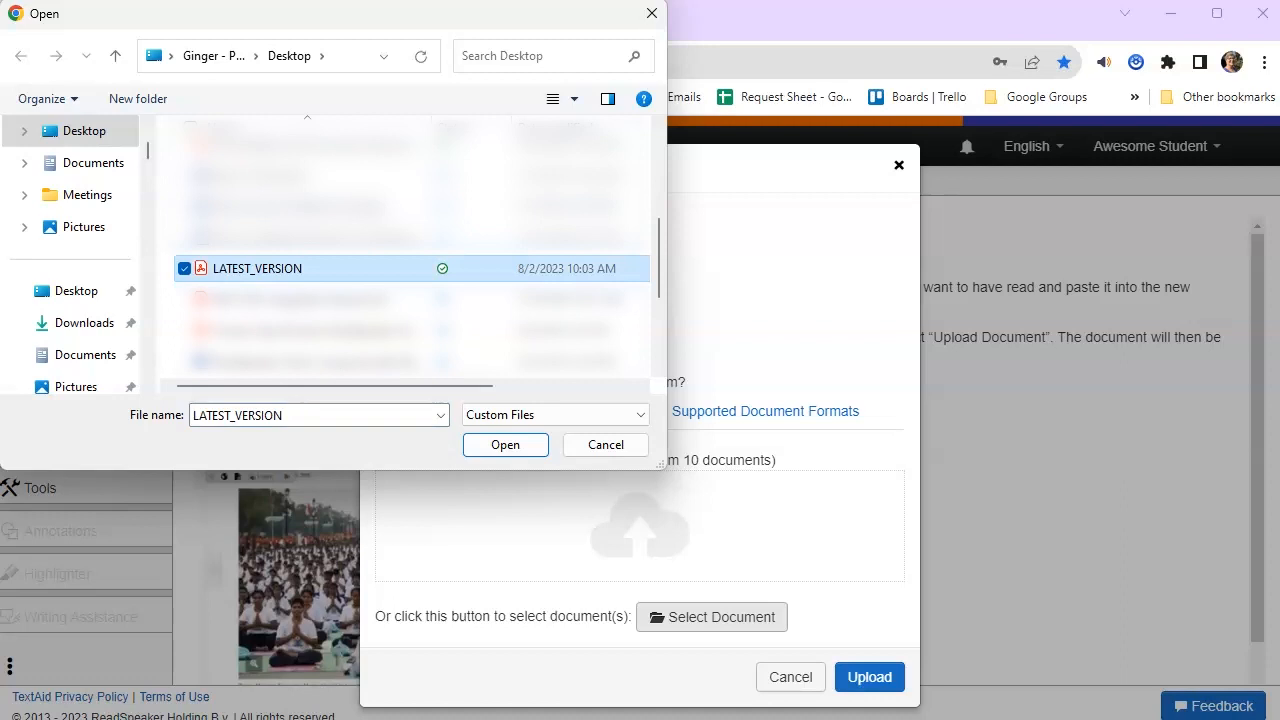
{"action": "left_click", "coordinate": [504, 444]}
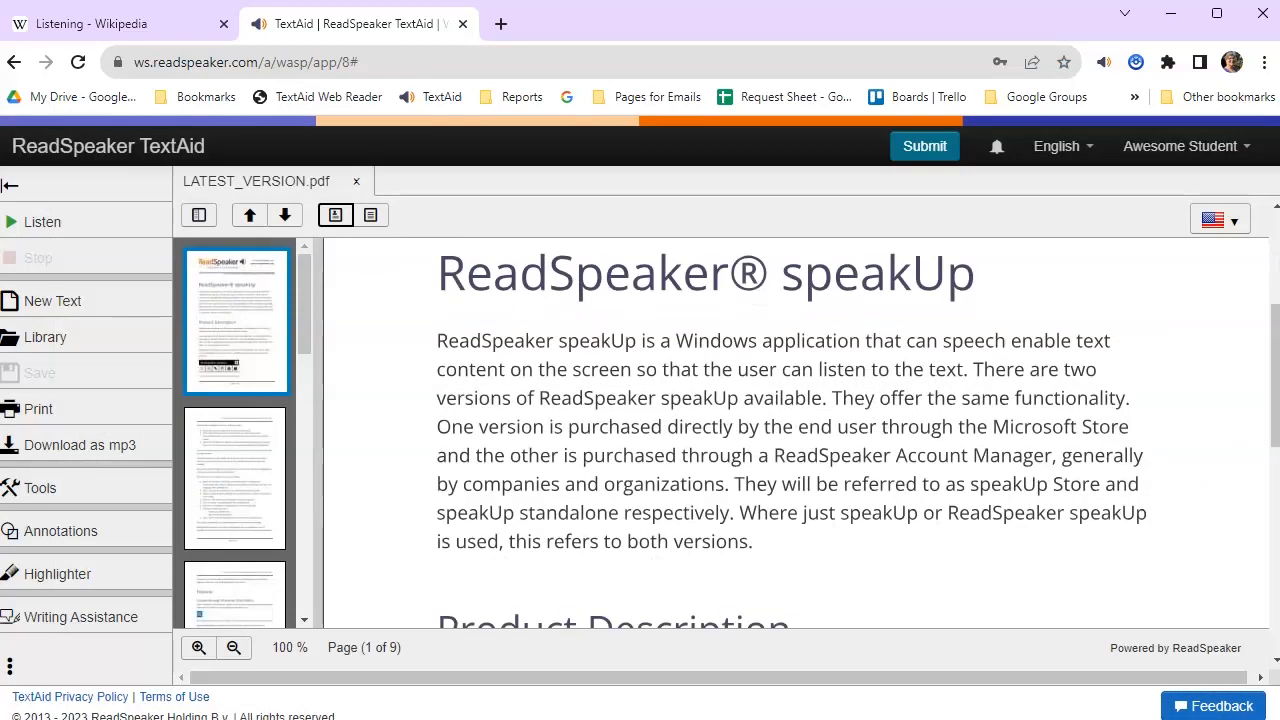
Step: Keep Mouse selection reading in Listen settings and close, so selected PDF text is read aloud
{"action": "left_click", "coordinate": [42, 220]}
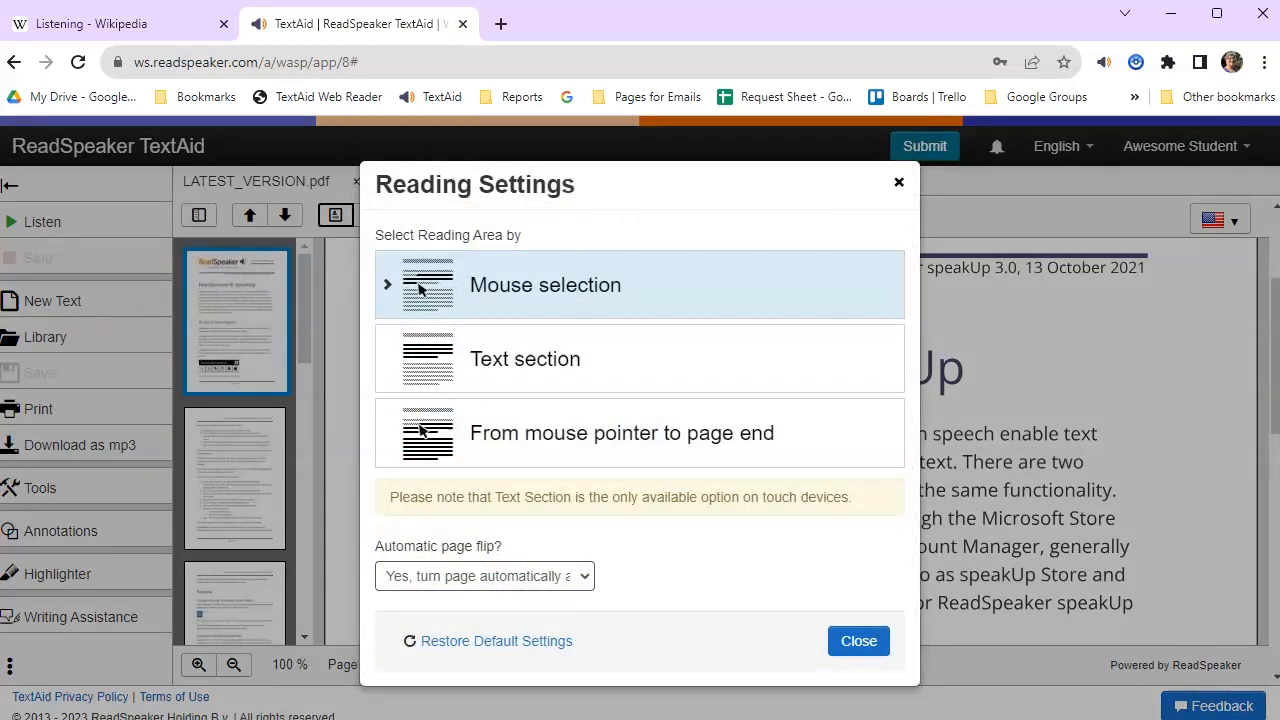
{"action": "left_click", "coordinate": [856, 640]}
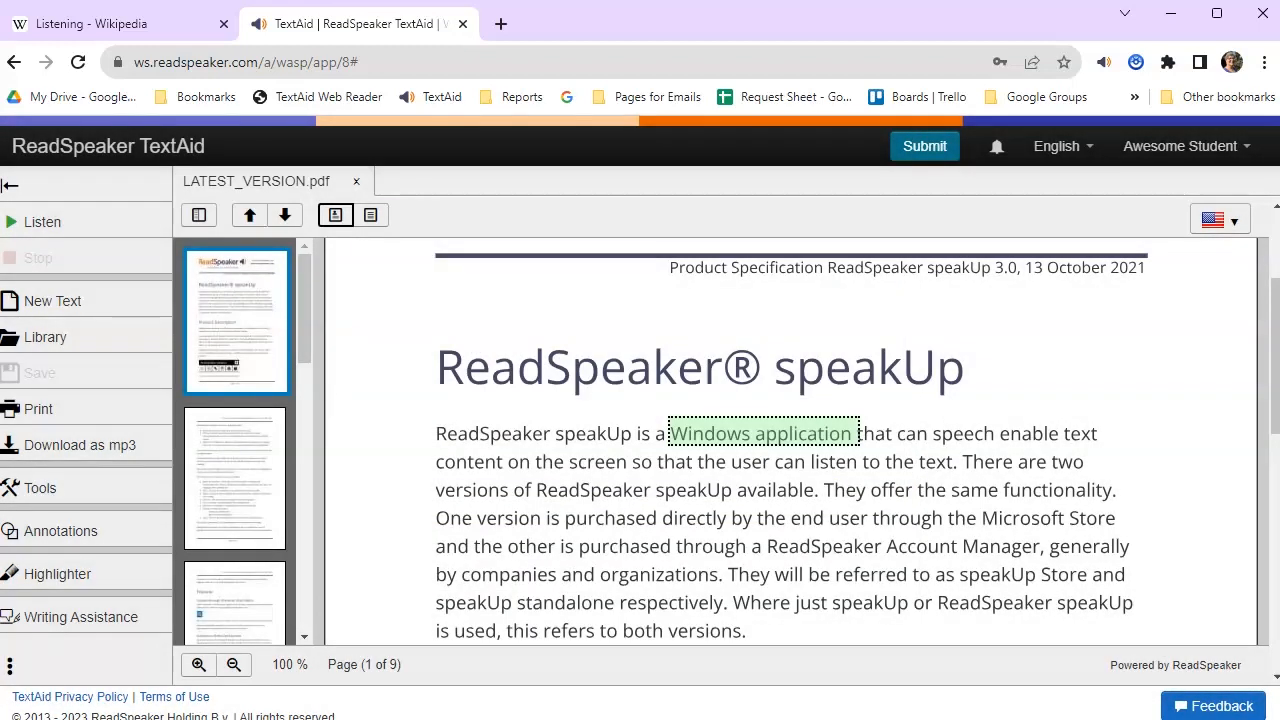